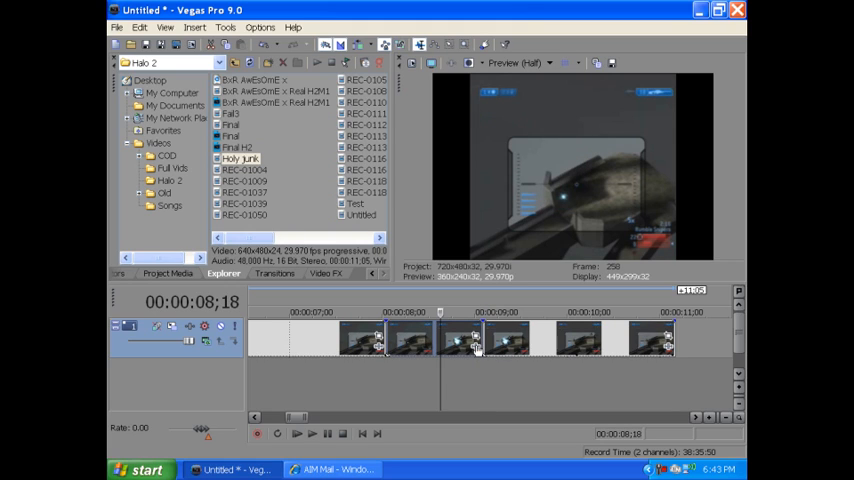
mouse_move(477, 348)
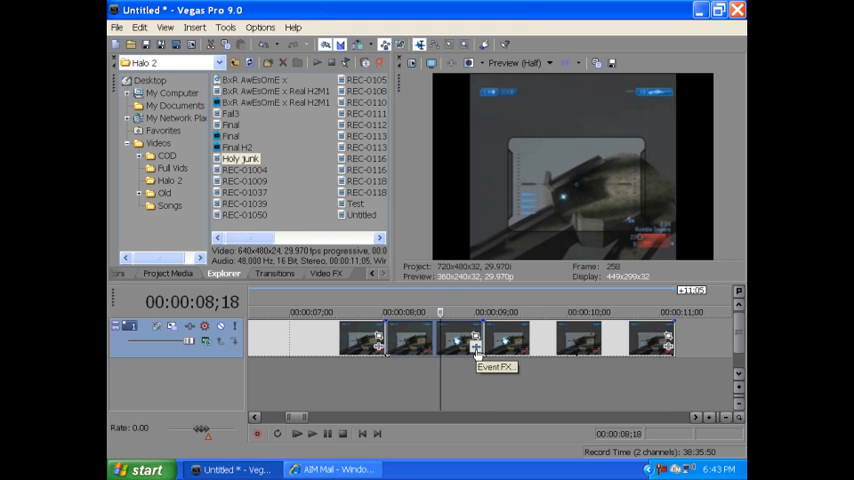
- Open the Event FX plug-in chooser for the Holy junk clip
click(478, 347)
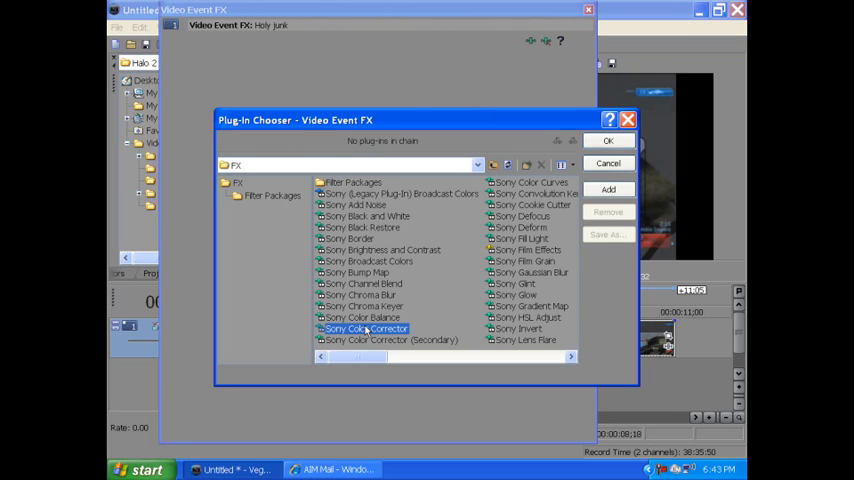
- Add Sony Color Corrector and push the Low, Mid and High wheels toward yellow
click(608, 189)
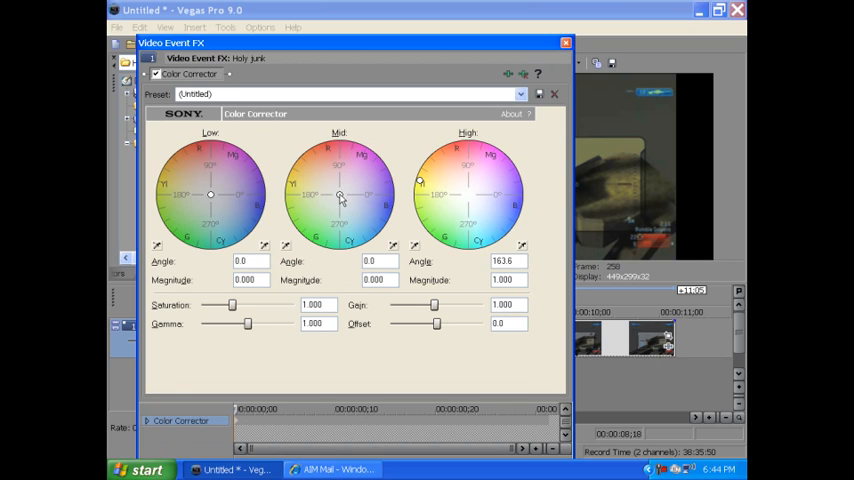
drag(340, 196, 315, 192)
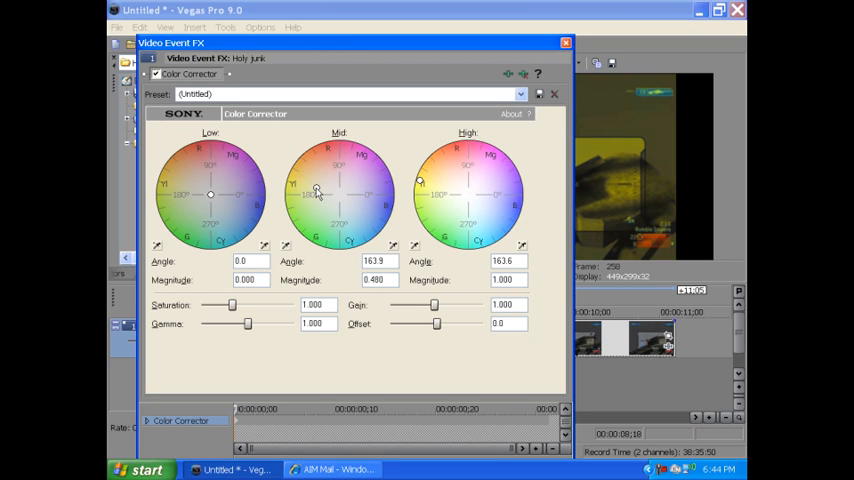
drag(210, 193, 200, 190)
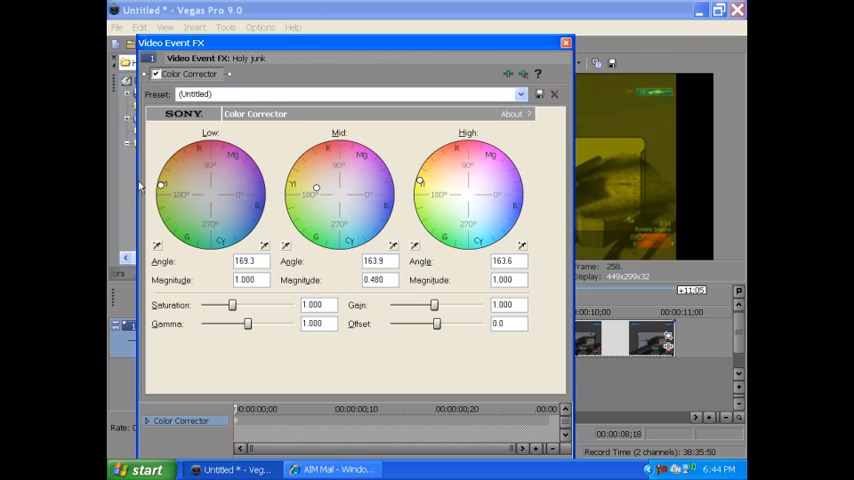
drag(160, 187, 200, 192)
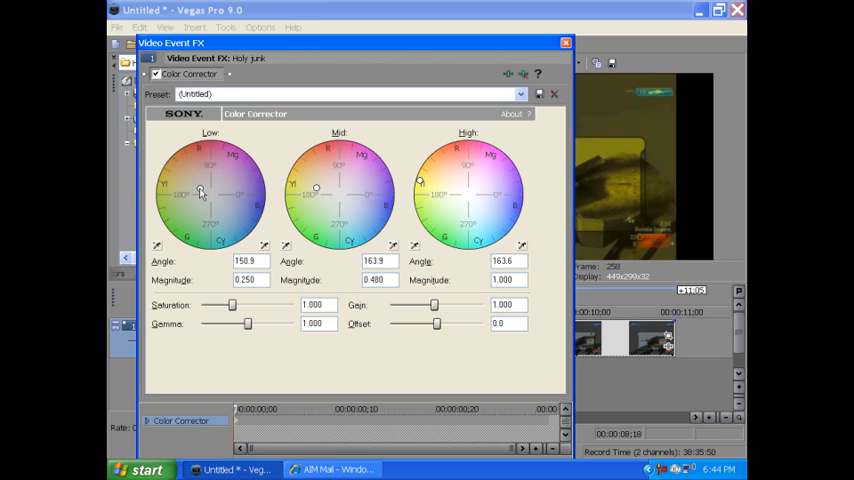
click(554, 93)
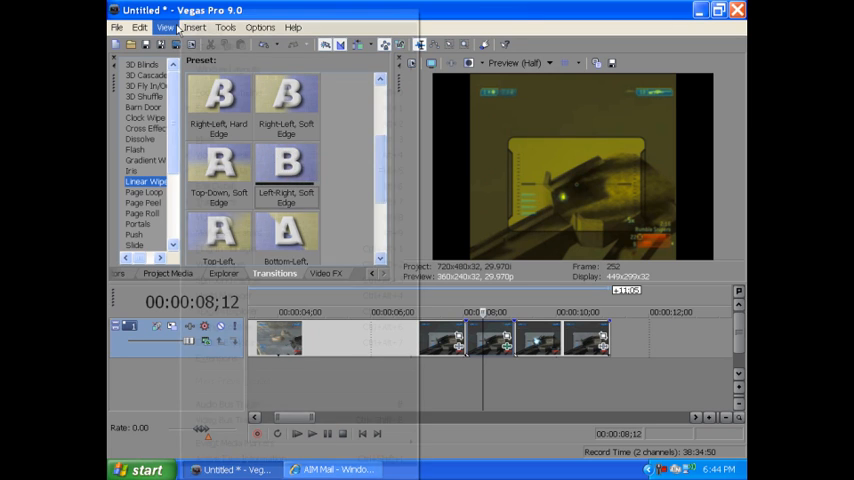
- Apply Linear Wipe 'Left-Right, Soft Edge' transitions at the gameplay clip overlaps
click(165, 27)
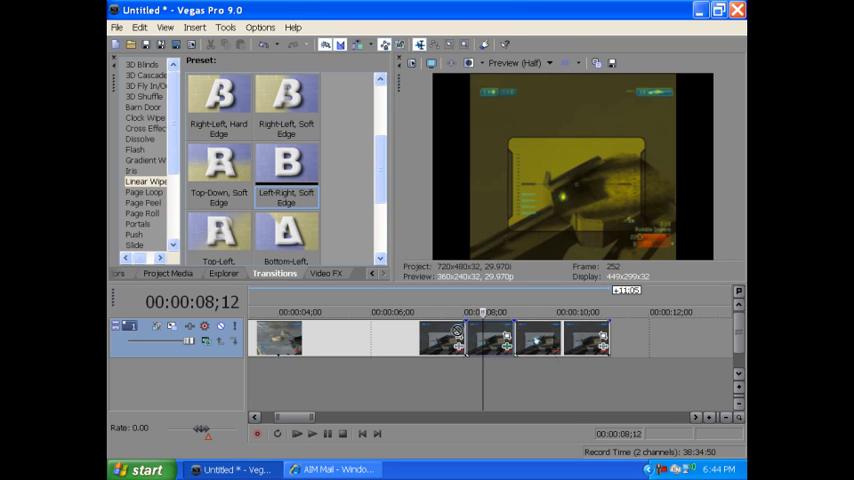
double_click(455, 338)
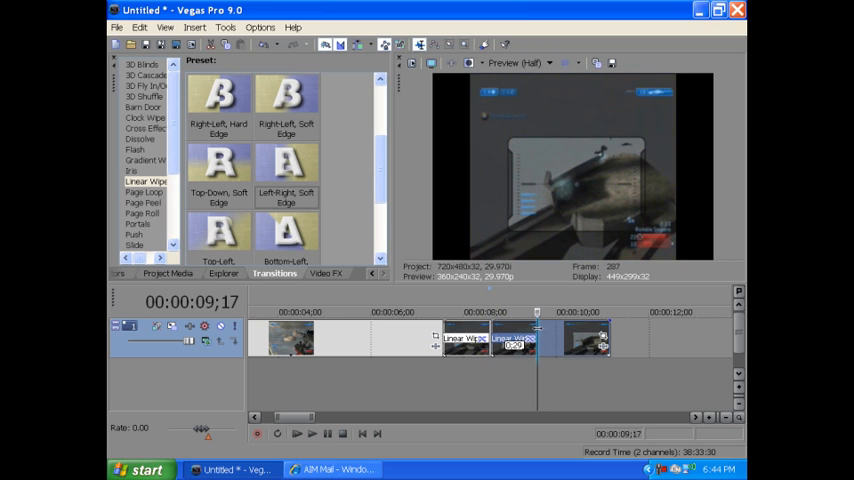
click(223, 273)
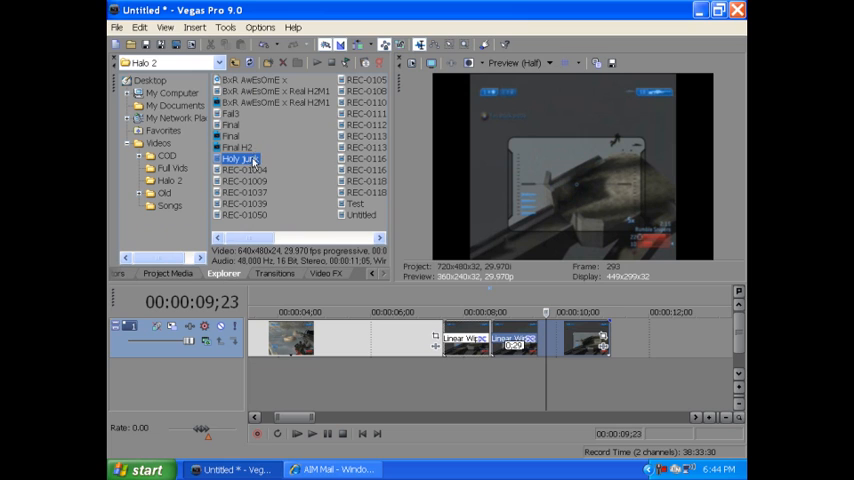
- Zoom the timeline out to show every Holy junk event from first to last
right_click(155, 350)
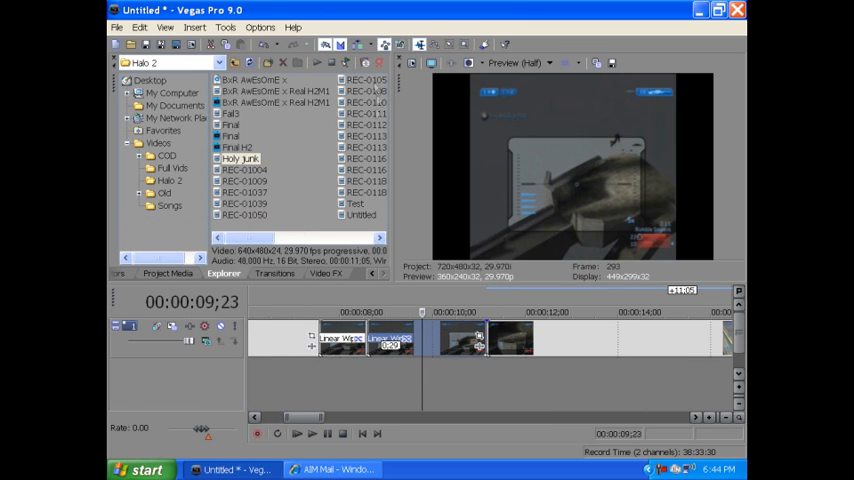
click(273, 273)
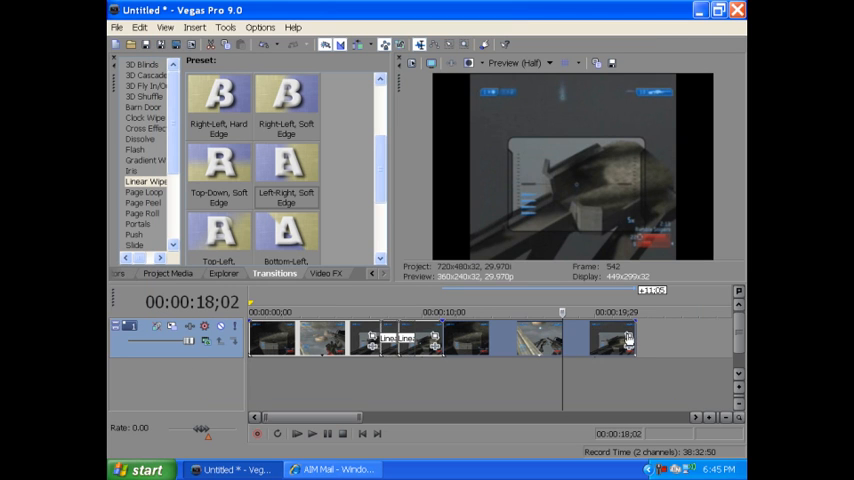
click(432, 337)
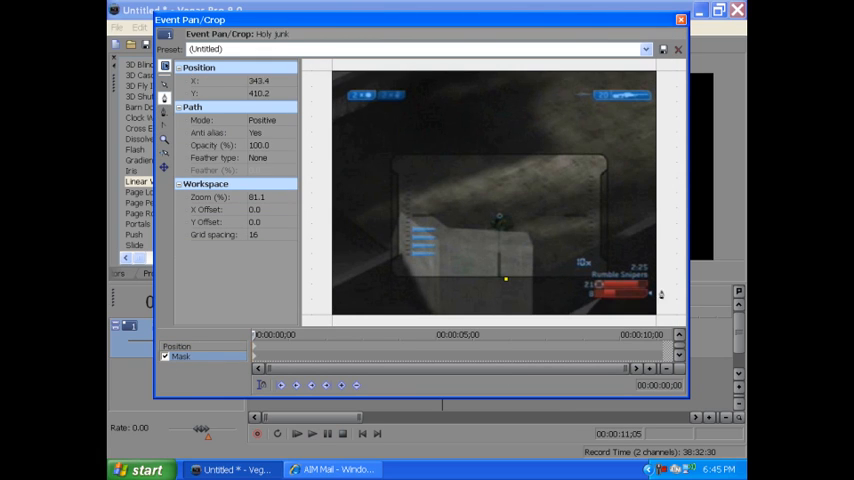
- Draw a rectangular bezier mask around the scope area in Event Pan/Crop
drag(505, 278, 610, 272)
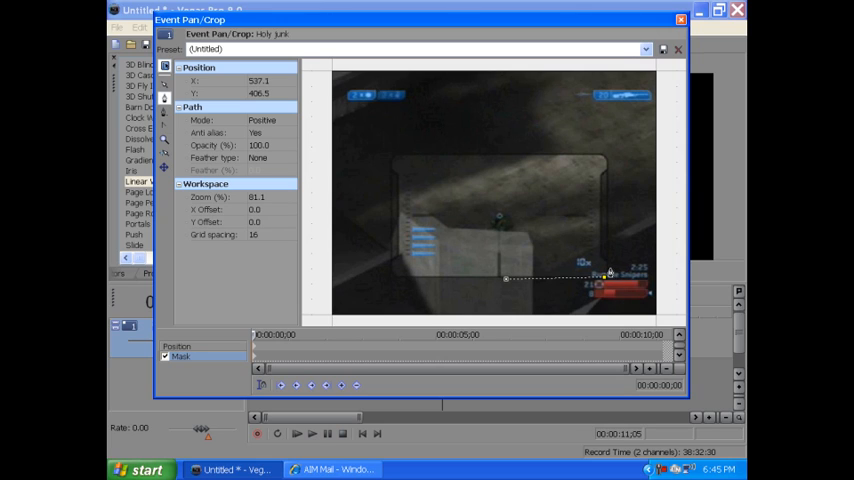
drag(605, 275, 605, 155)
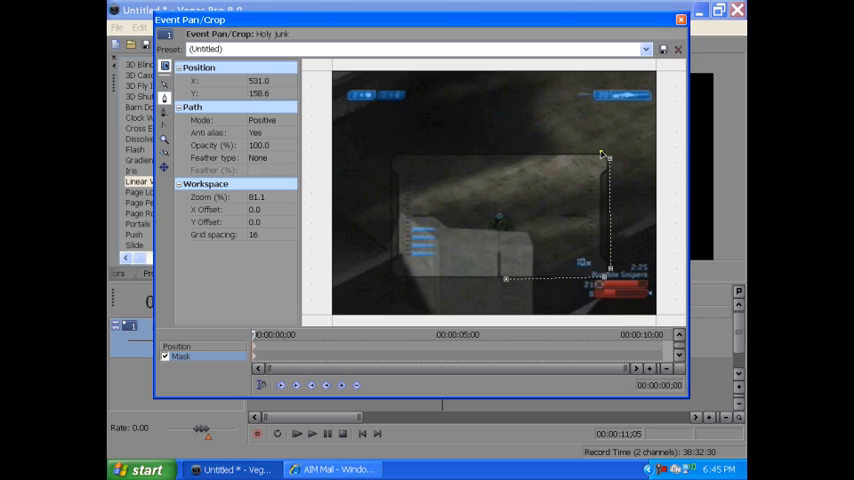
drag(607, 155, 388, 160)
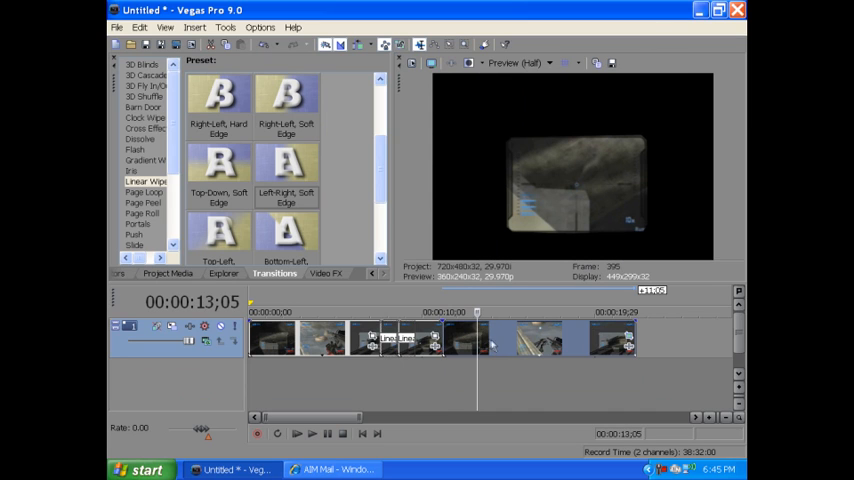
mouse_move(565, 340)
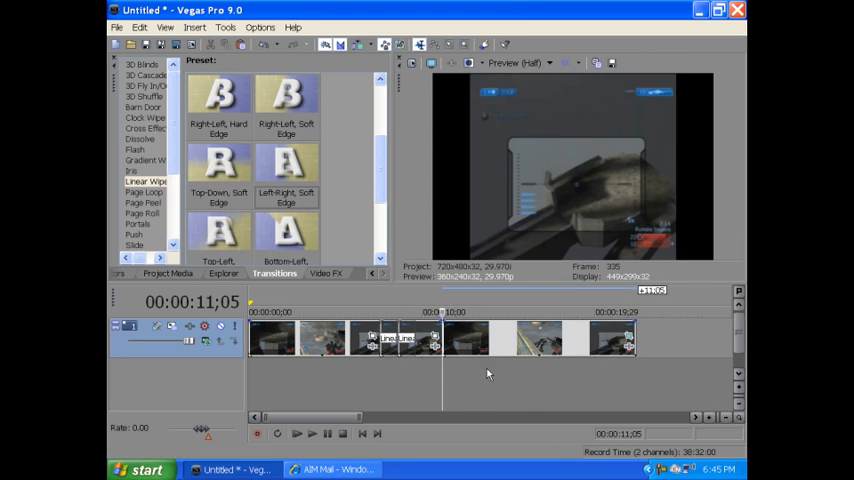
- Paste the copied Holy junk clip onto the lower video track beneath the original
right_click(489, 374)
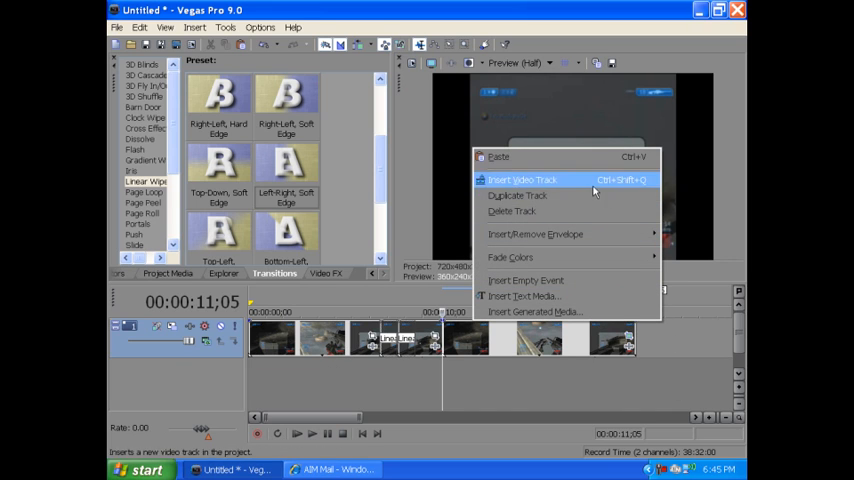
click(520, 180)
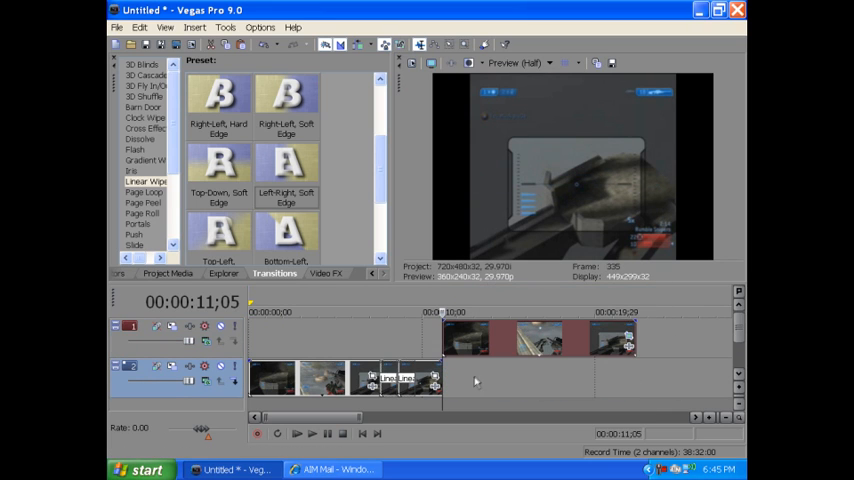
right_click(475, 380)
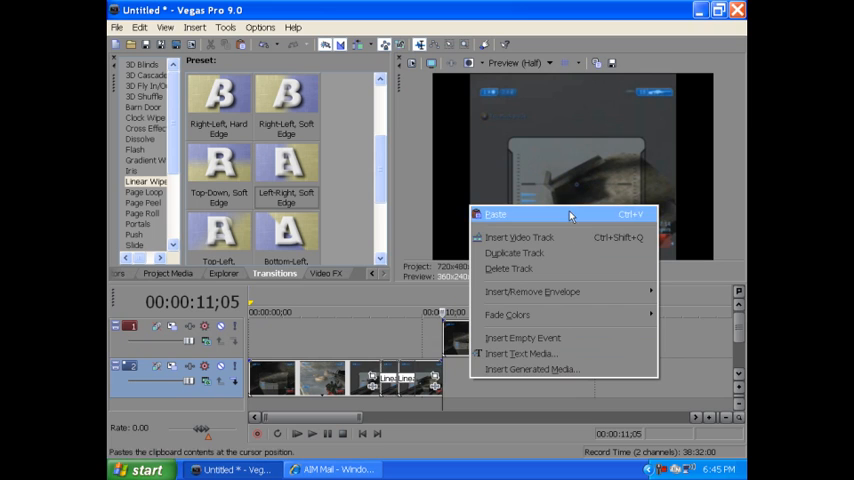
click(495, 214)
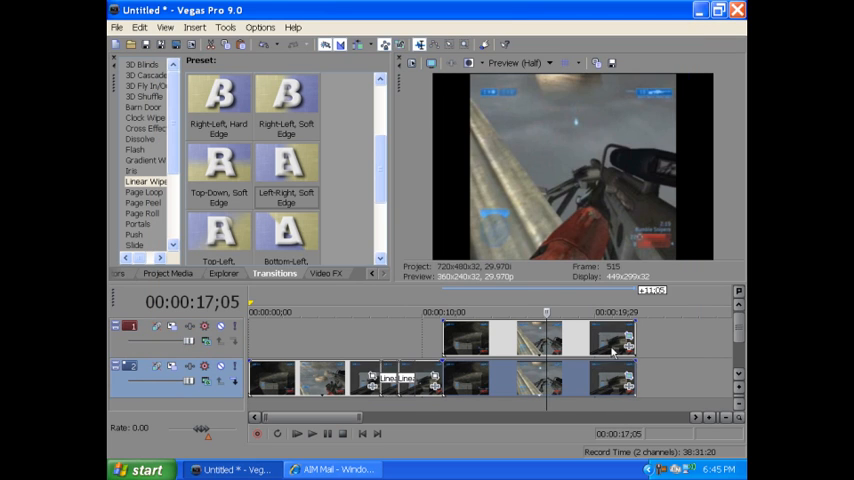
mouse_move(627, 349)
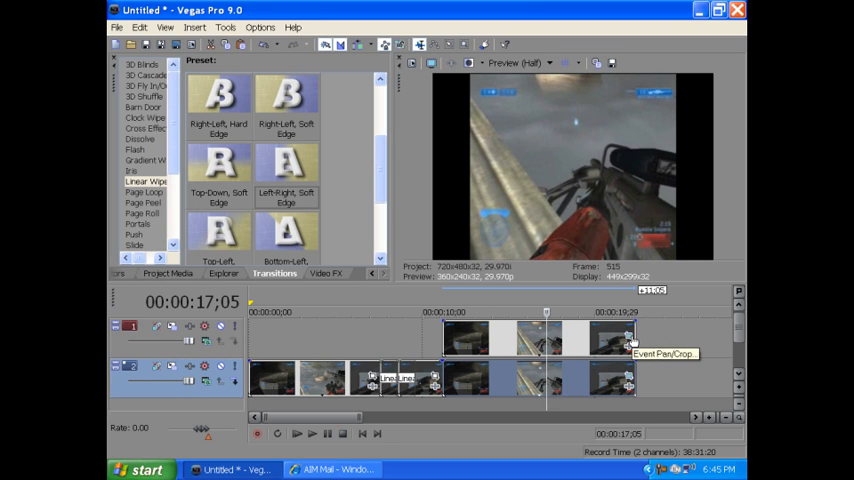
- Keyframe the top clip's pan/crop to zoom into the scope with a slight tilt
click(630, 345)
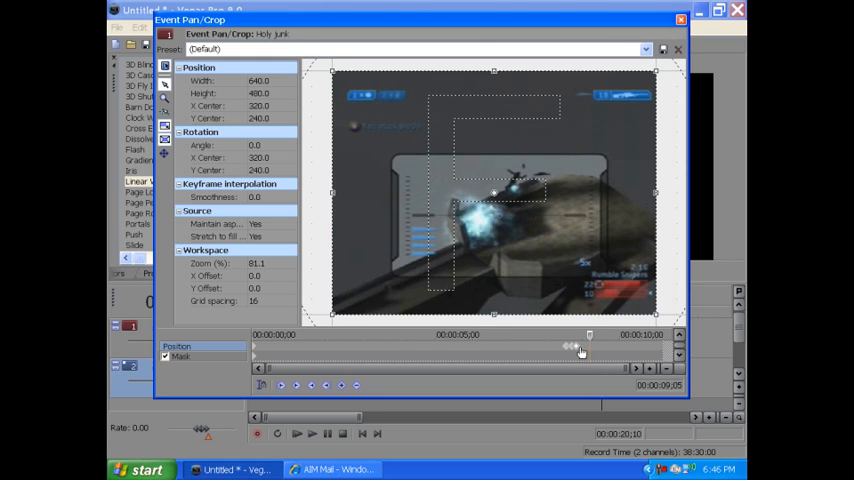
drag(590, 348, 572, 349)
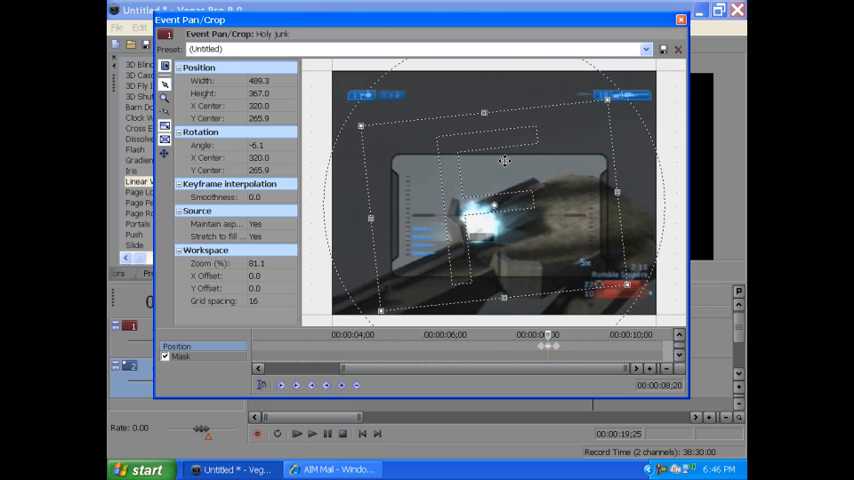
drag(505, 162, 505, 175)
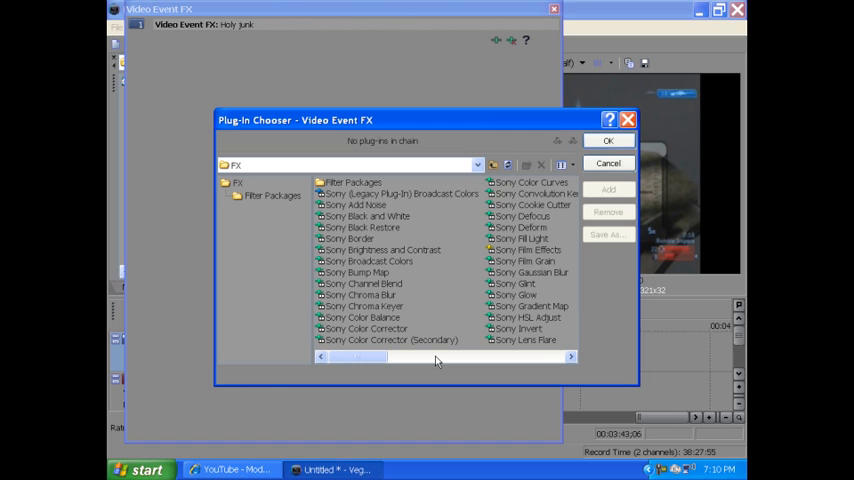
- Add Sony Color Corrector (Secondary) to the Holy junk event from the Plug-In Chooser
click(390, 340)
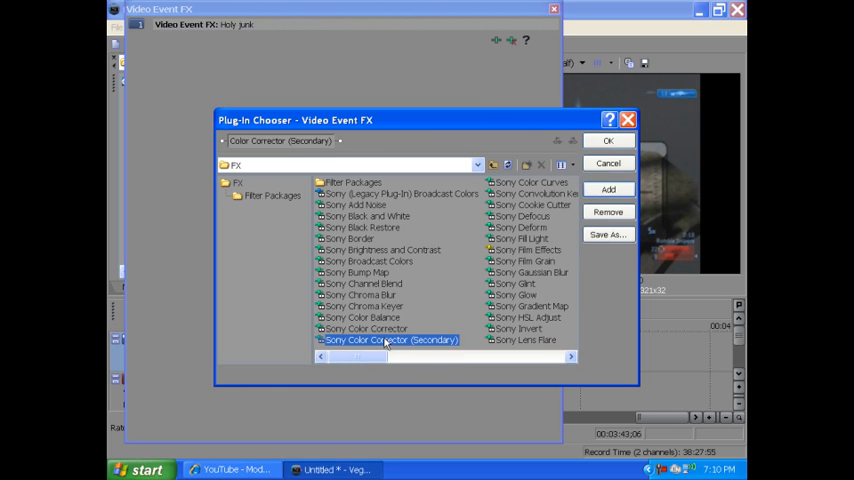
click(607, 140)
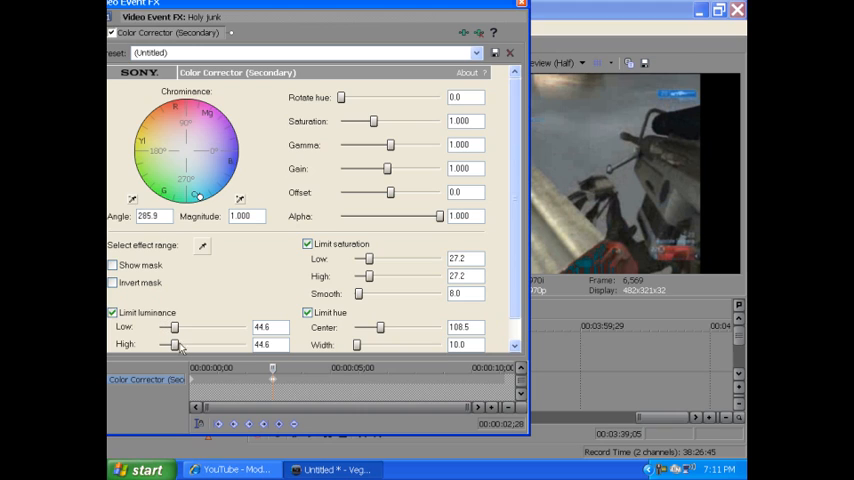
- Uncheck Limit luminance, widen luminance to 0–255, and turn on Show mask
click(112, 312)
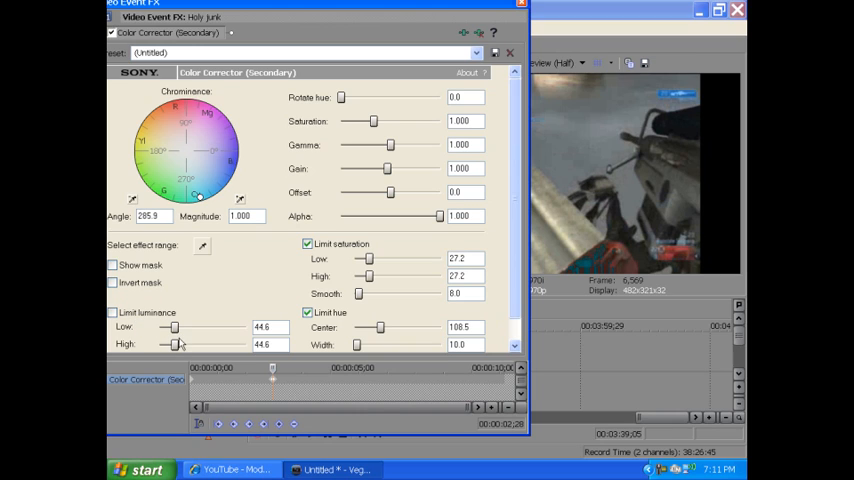
drag(173, 344, 240, 344)
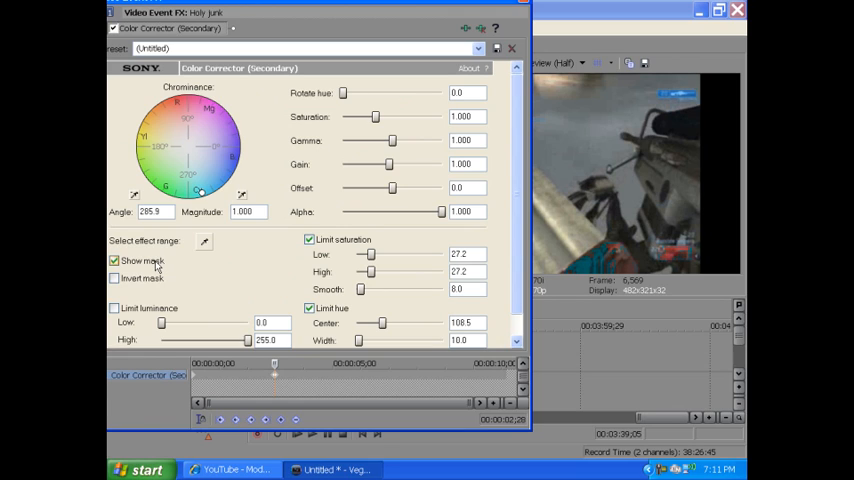
click(114, 260)
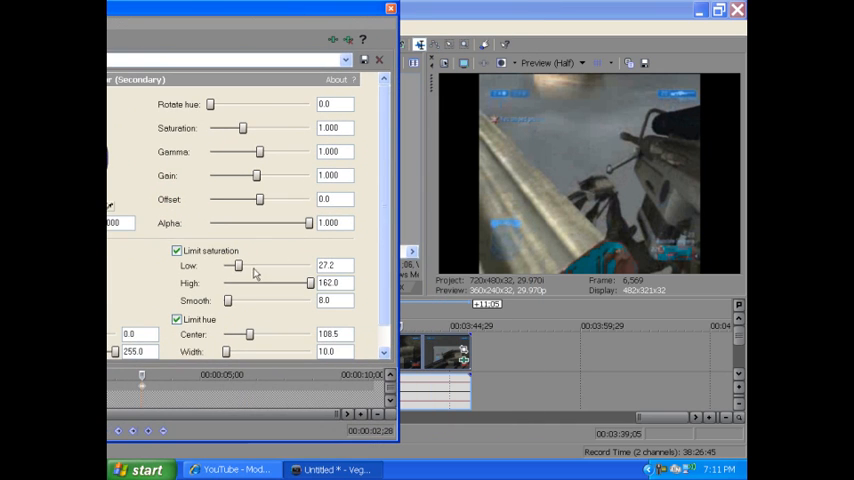
- Set saturation low to 8.2, hue centre to 112.1 and hue width to 33.9
drag(237, 266, 224, 266)
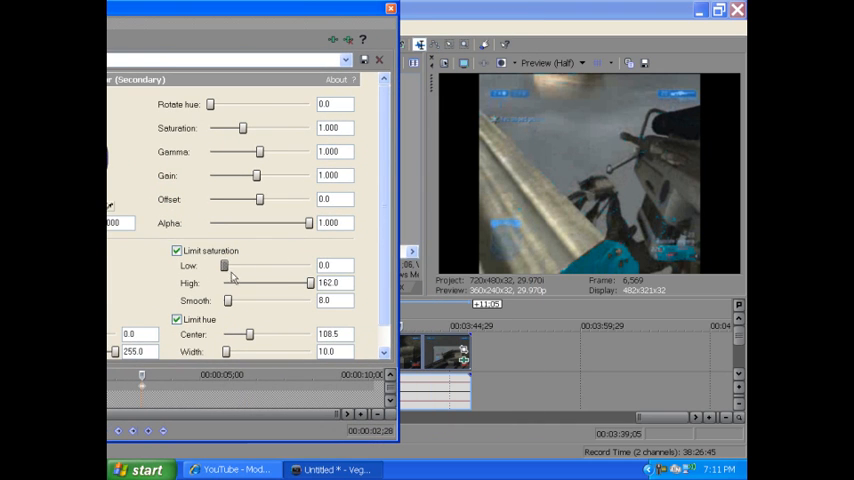
drag(224, 265, 228, 265)
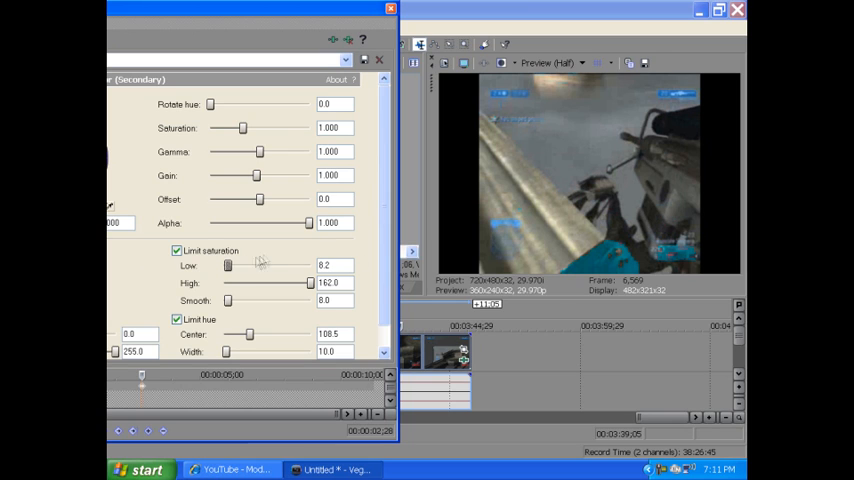
scroll(down, 3)
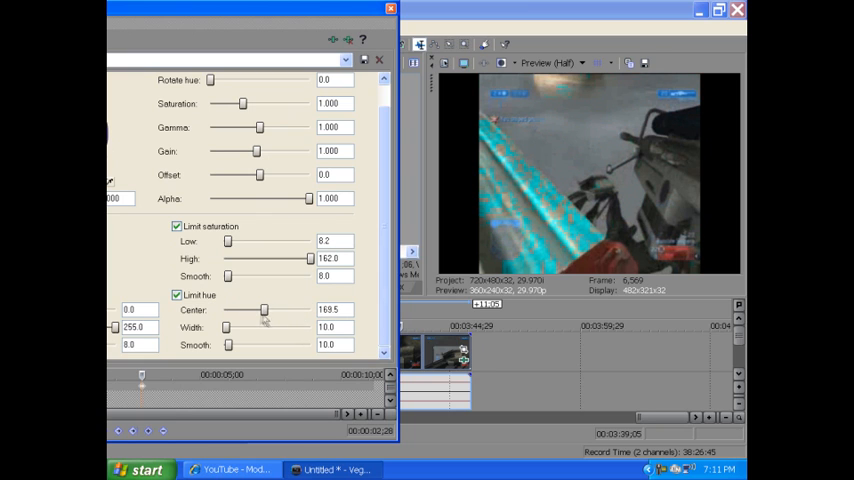
drag(263, 310, 247, 310)
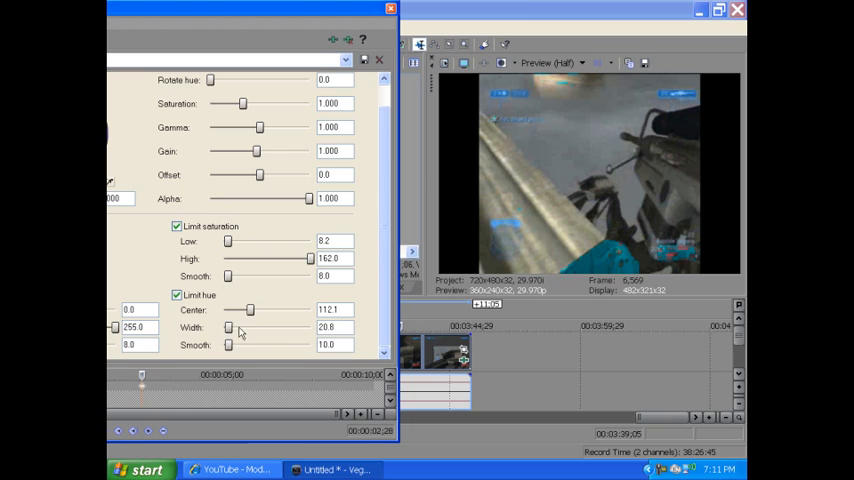
drag(228, 327, 240, 327)
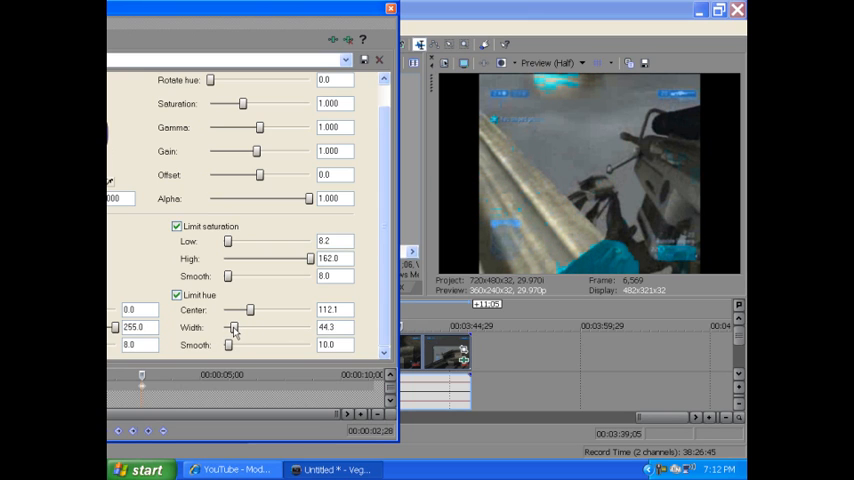
drag(248, 327, 228, 327)
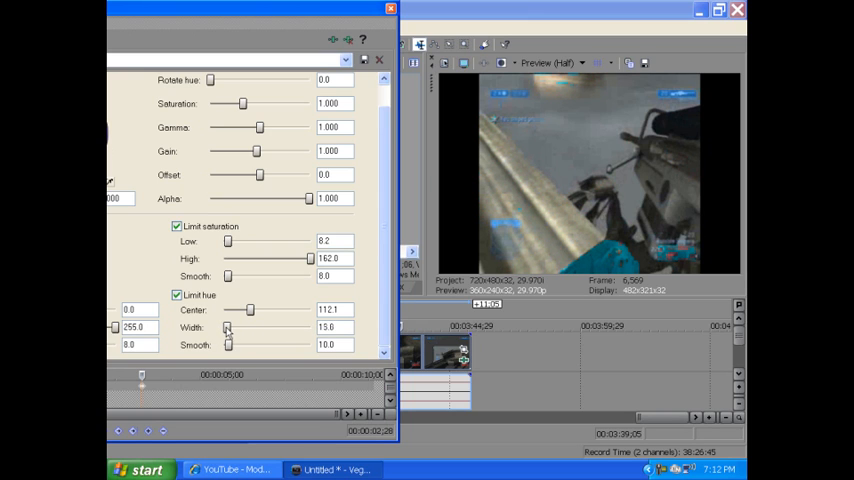
drag(228, 327, 232, 327)
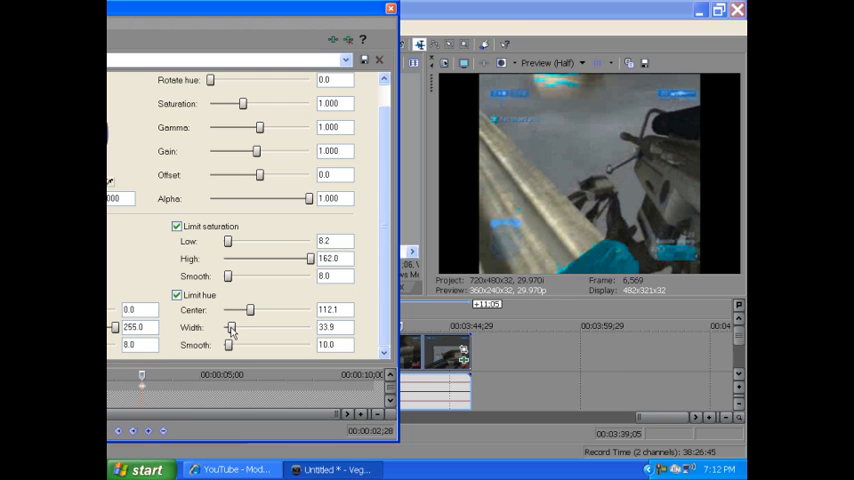